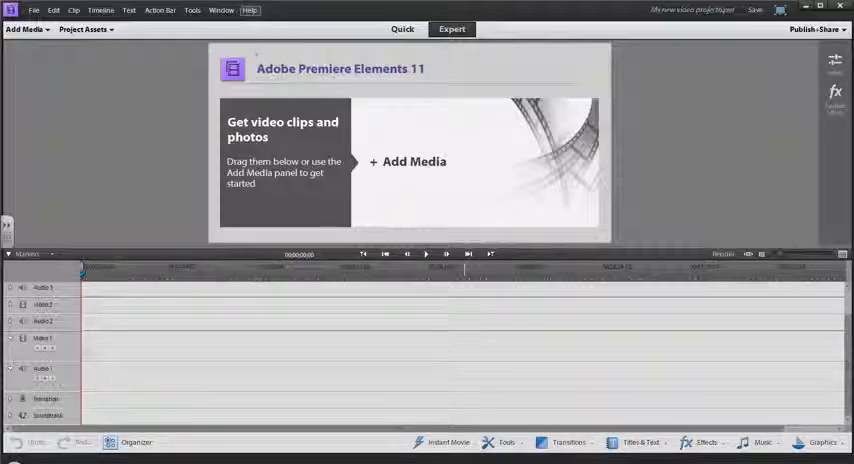
pyautogui.moveTo(420, 191)
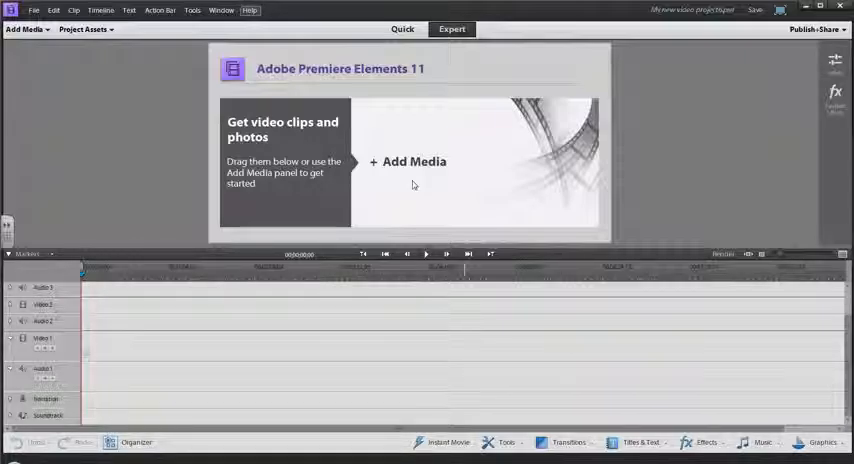
pyautogui.moveTo(65, 49)
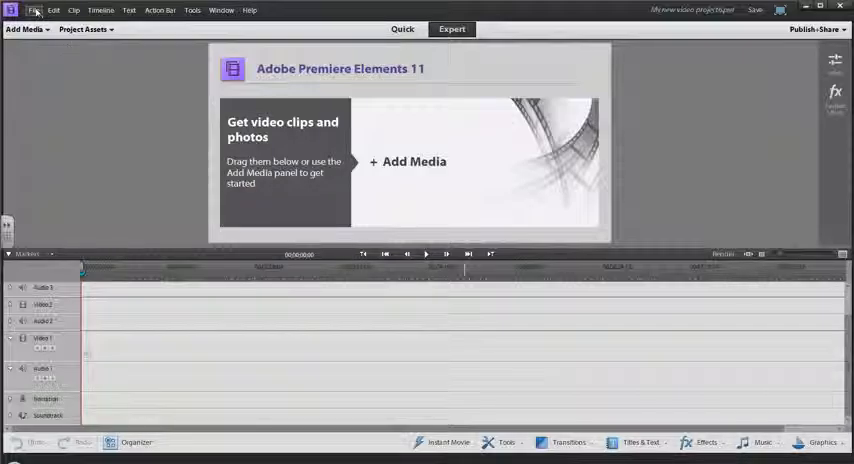
# Browse each top-bar menu, from file commands through help, then close the help options.
pyautogui.click(35, 10)
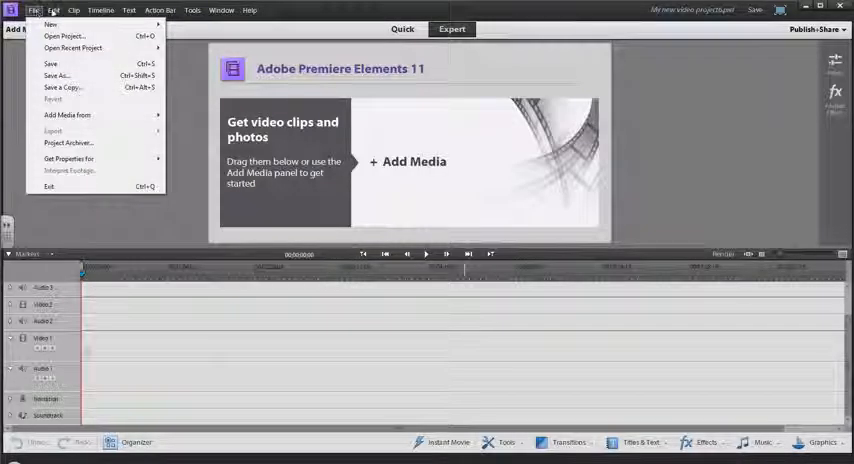
pyautogui.click(53, 10)
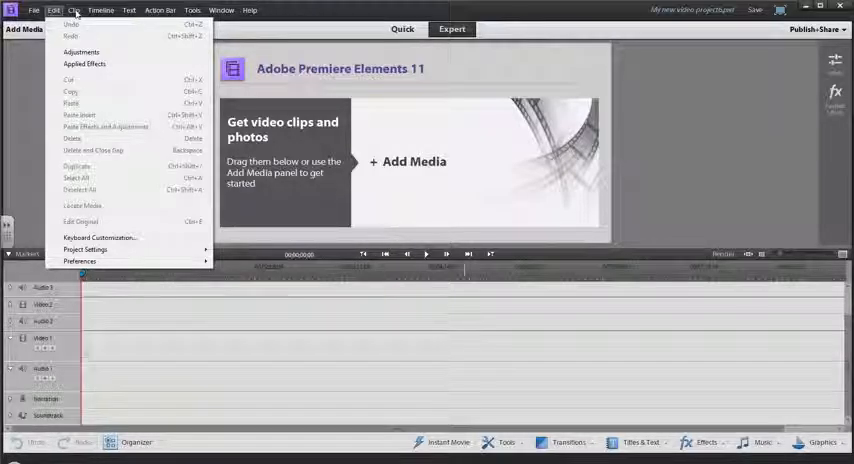
pyautogui.click(76, 10)
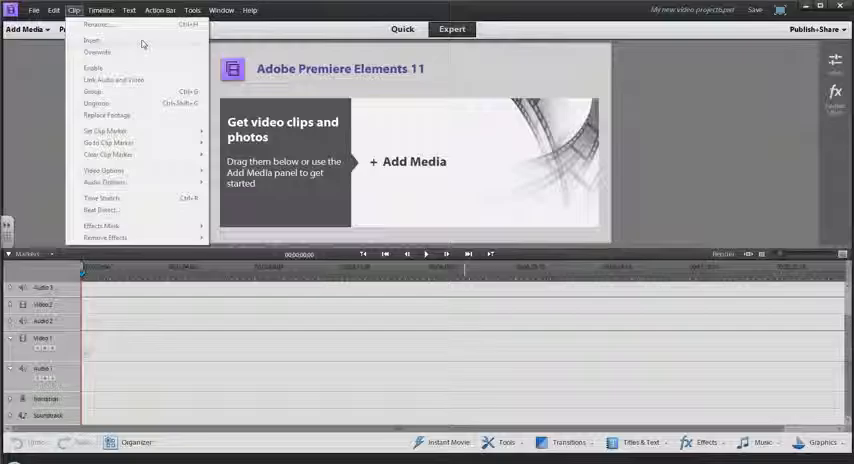
pyautogui.click(100, 10)
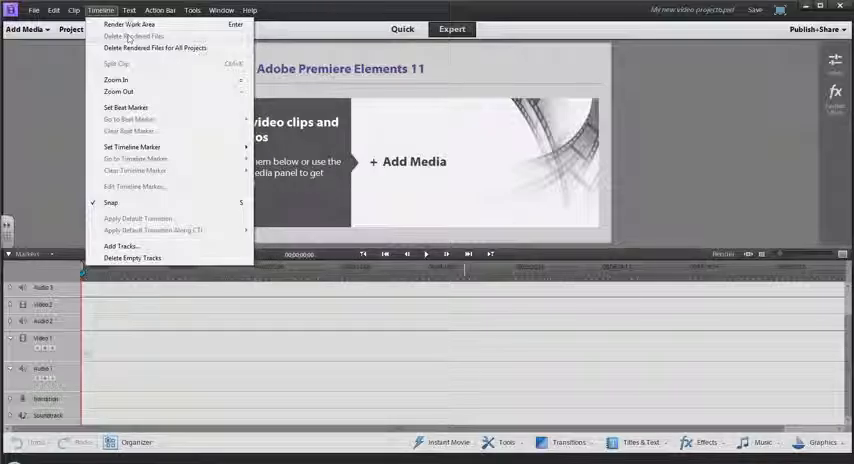
pyautogui.click(128, 10)
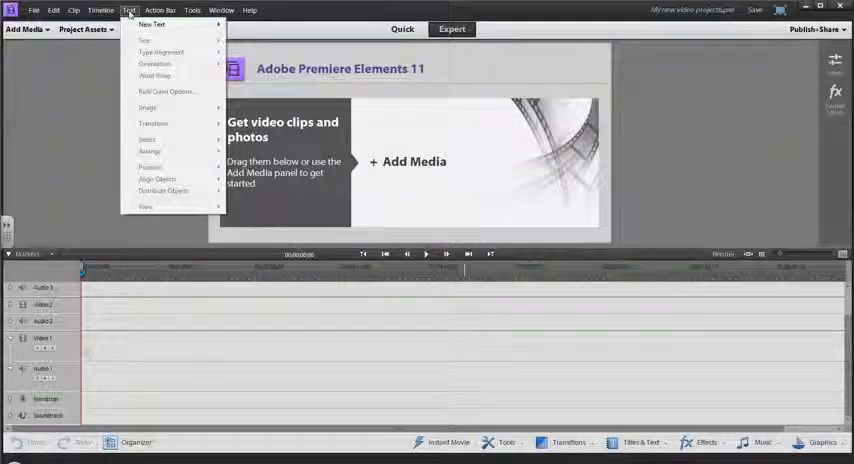
pyautogui.click(159, 10)
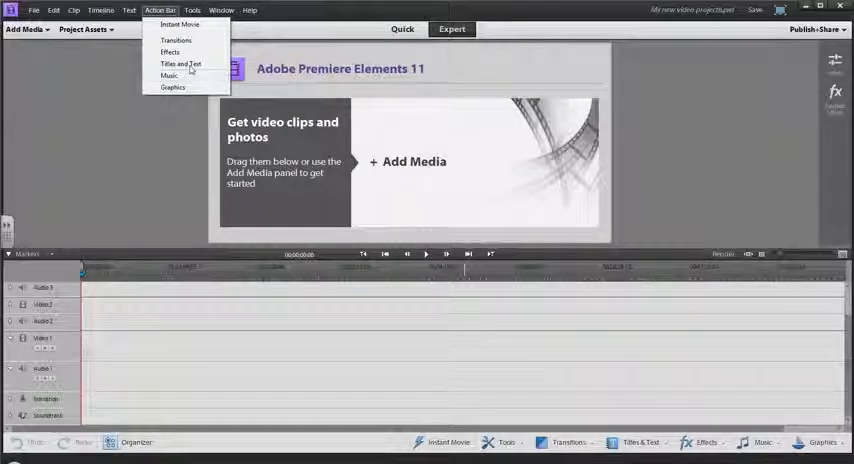
pyautogui.click(192, 10)
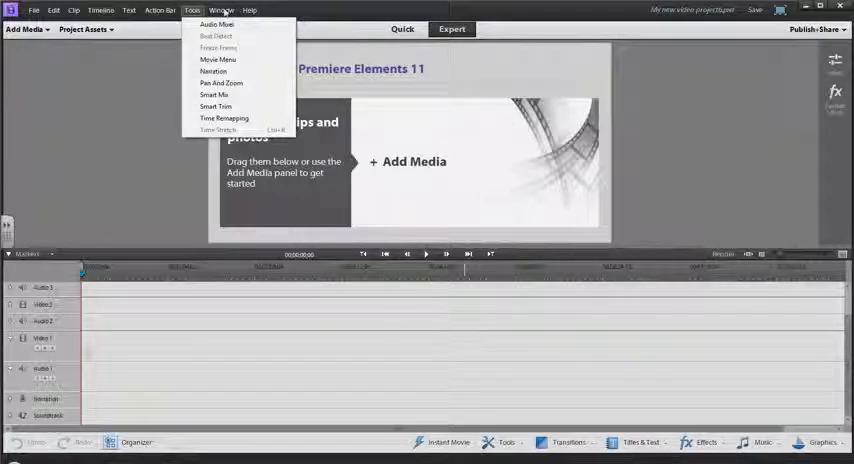
pyautogui.click(222, 10)
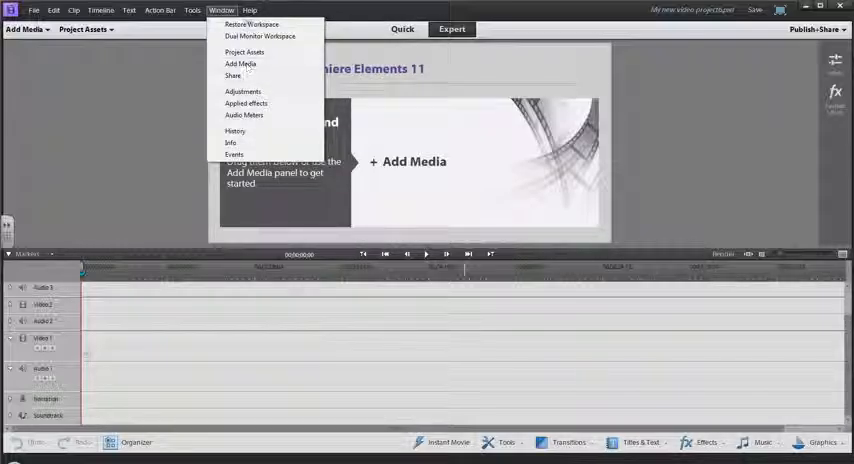
pyautogui.click(249, 10)
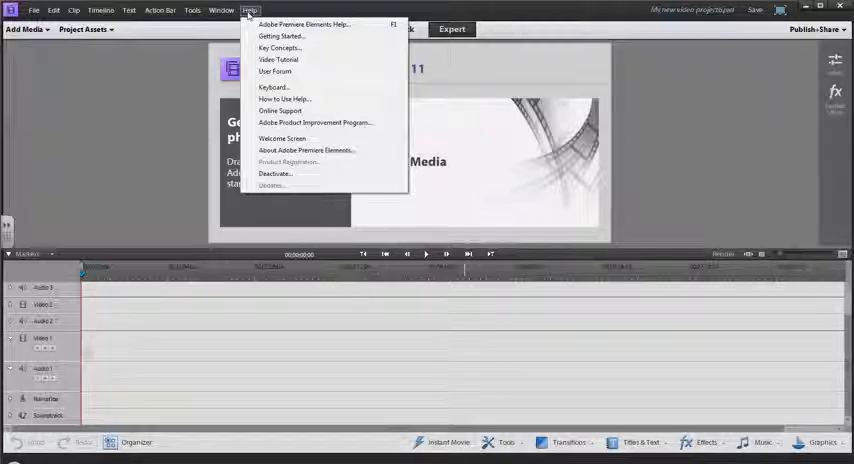
pyautogui.click(249, 10)
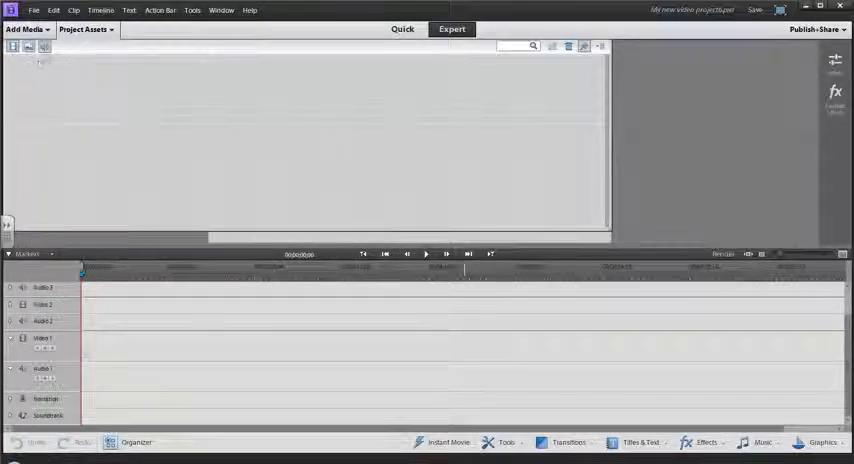
pyautogui.moveTo(44, 47)
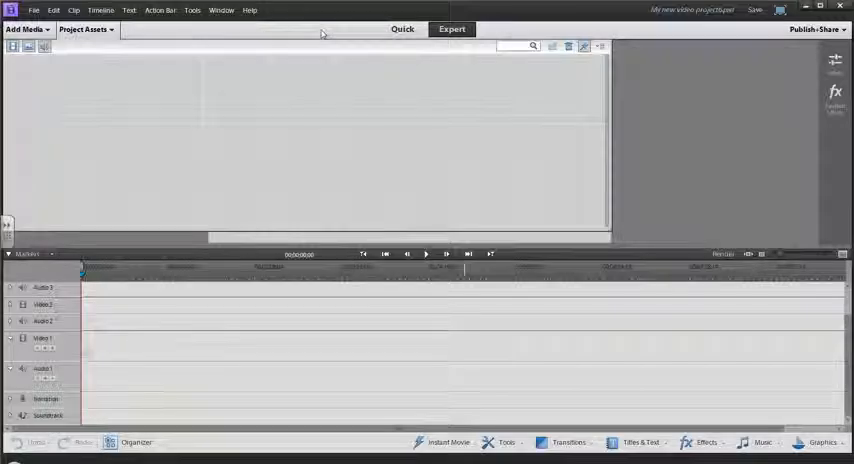
# Switch to the Quick editing view, then return to the Expert workspace.
pyautogui.click(402, 28)
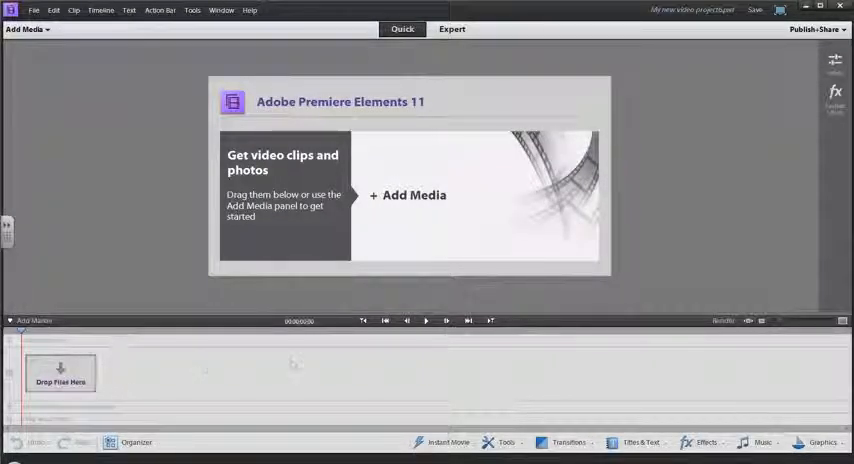
pyautogui.moveTo(560, 380)
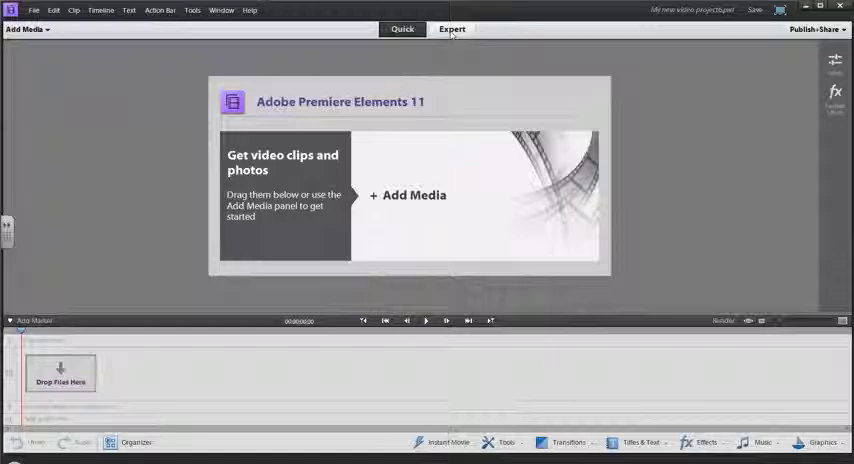
pyautogui.click(452, 28)
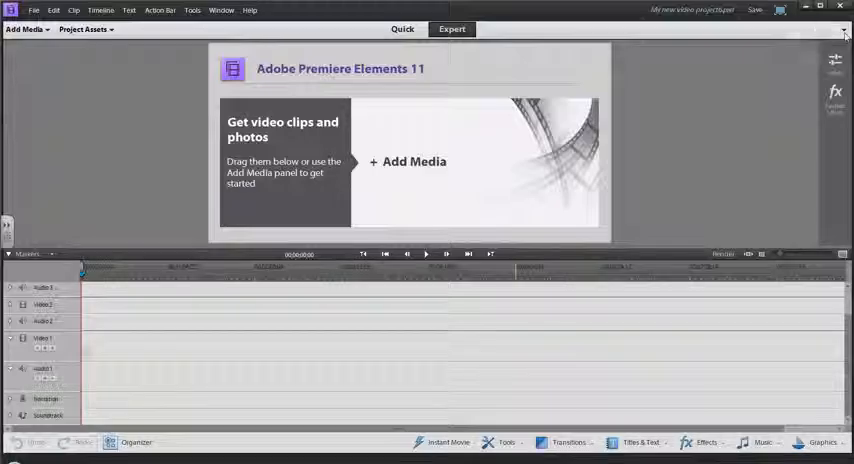
pyautogui.click(815, 29)
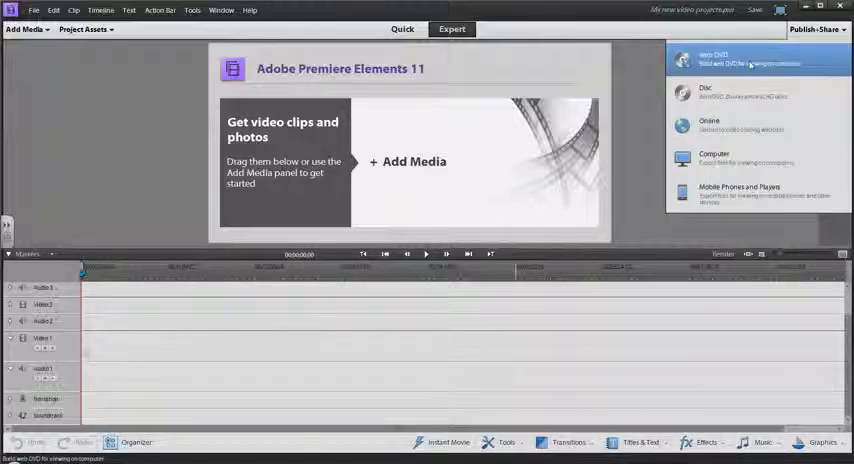
pyautogui.moveTo(710, 125)
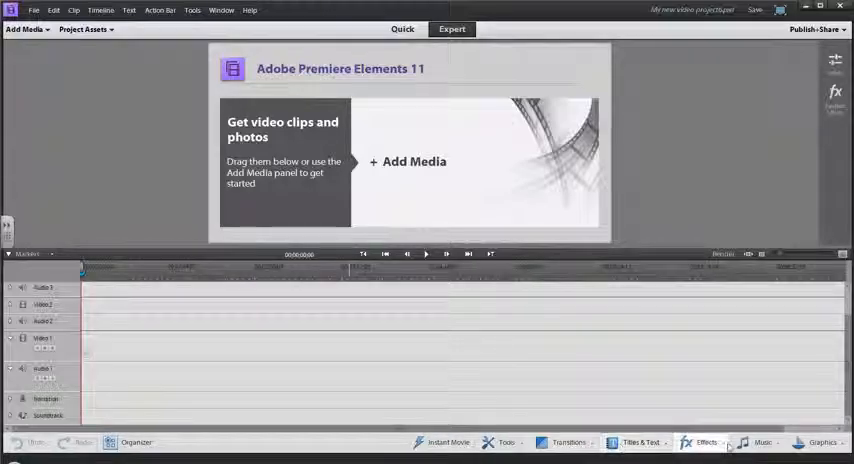
pyautogui.moveTo(822, 442)
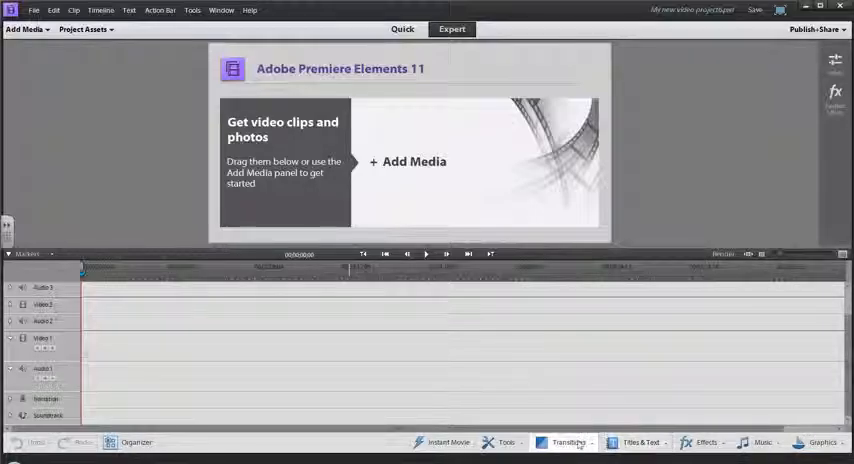
pyautogui.moveTo(569, 442)
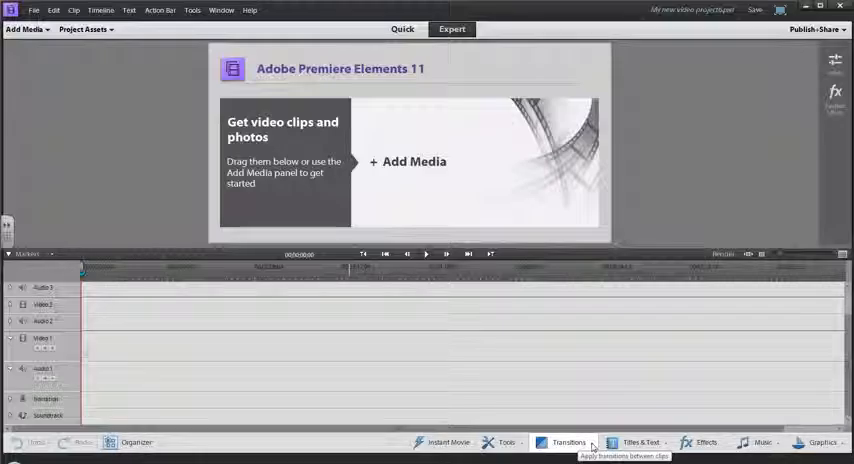
pyautogui.moveTo(641, 442)
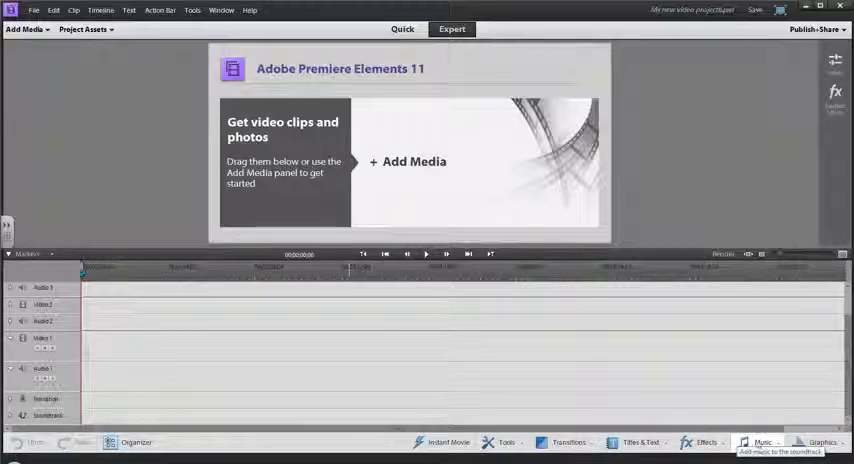
pyautogui.moveTo(822, 442)
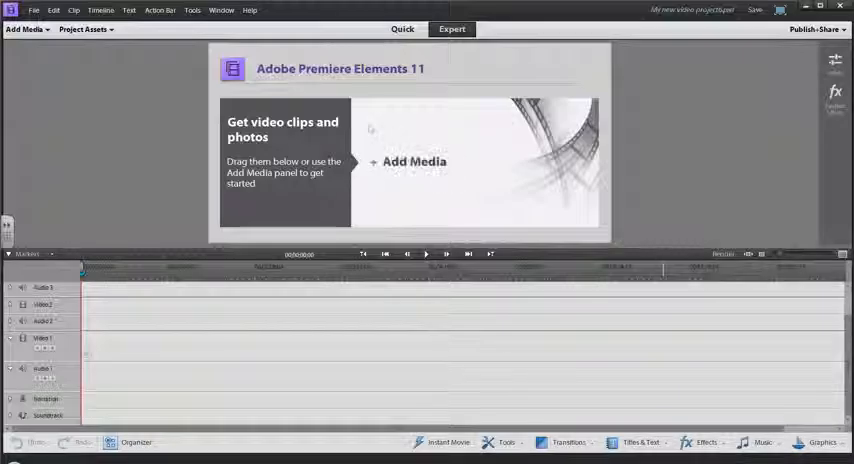
pyautogui.moveTo(414, 161)
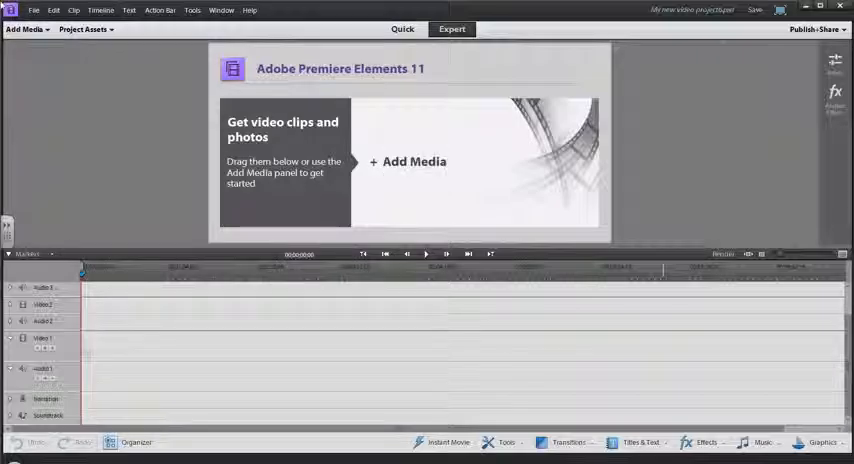
pyautogui.moveTo(22, 29)
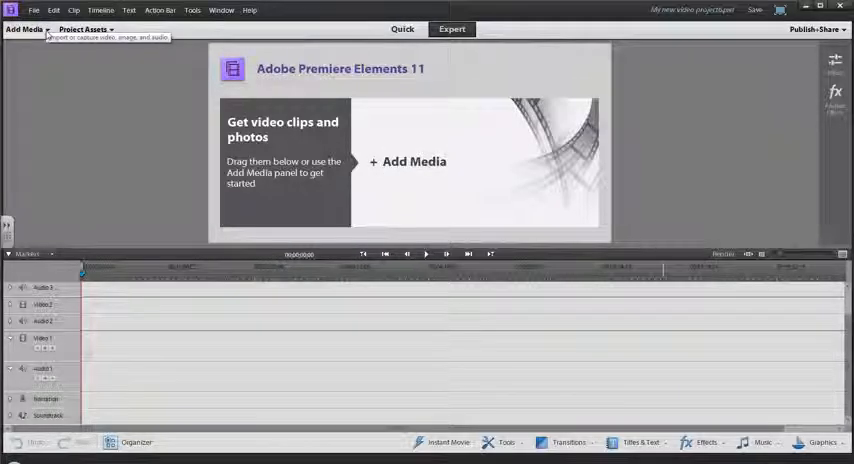
# Show the Add Media import source options.
pyautogui.click(24, 28)
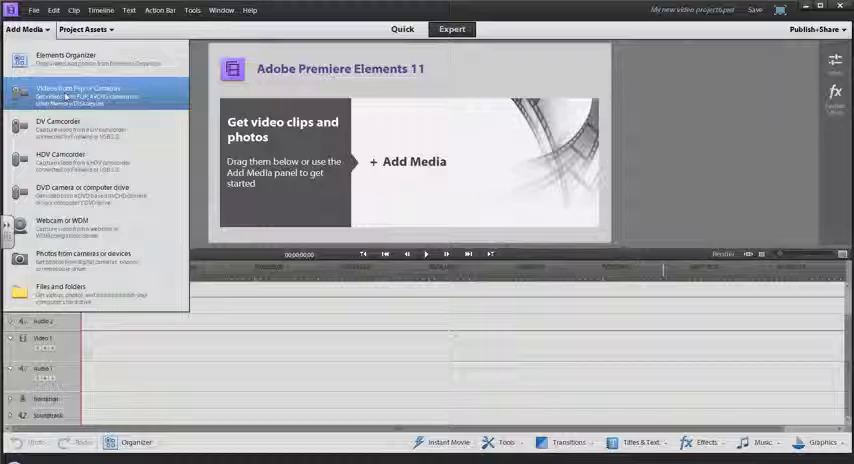
# Open the Video Importer for the Flip camera and cancel the save-folder chooser.
pyautogui.click(78, 91)
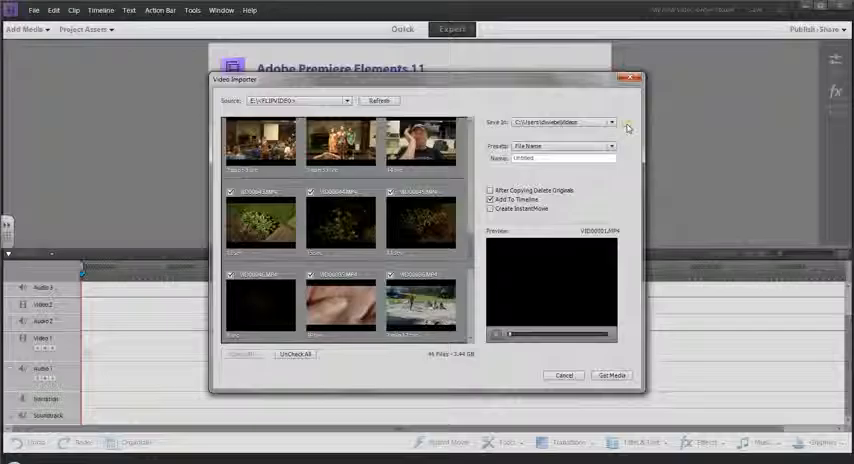
pyautogui.click(611, 122)
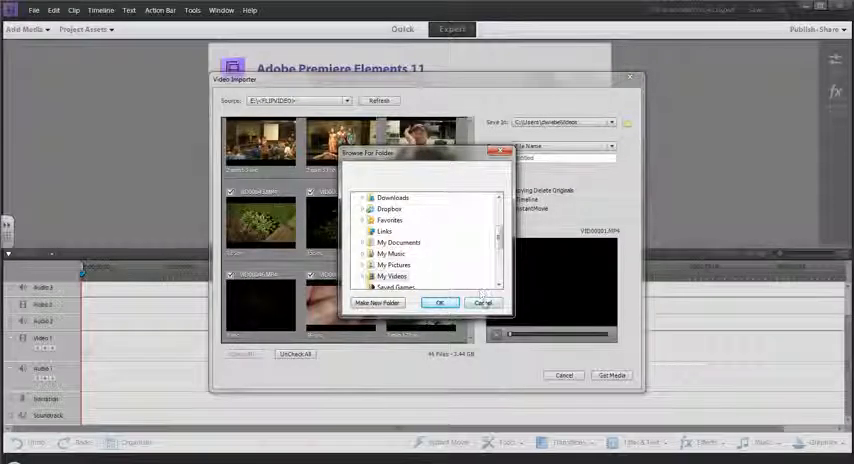
pyautogui.click(481, 302)
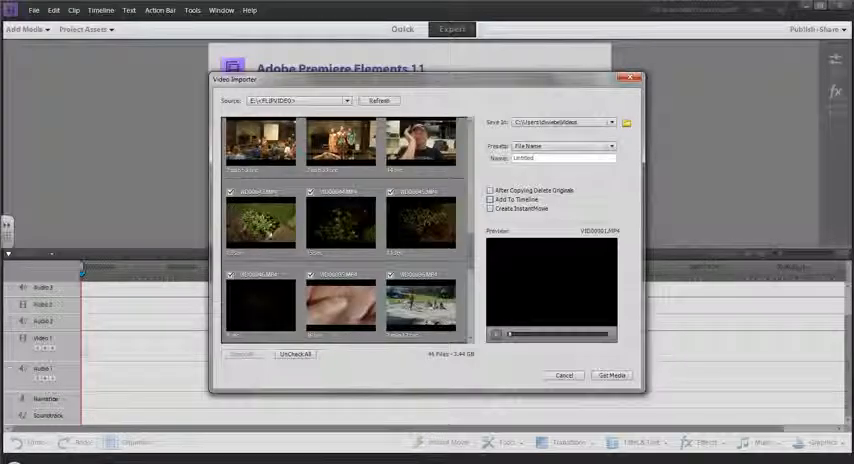
# Import only clips VID00041, VID00044, VID00045 and VID00046 into Project Assets.
pyautogui.click(294, 354)
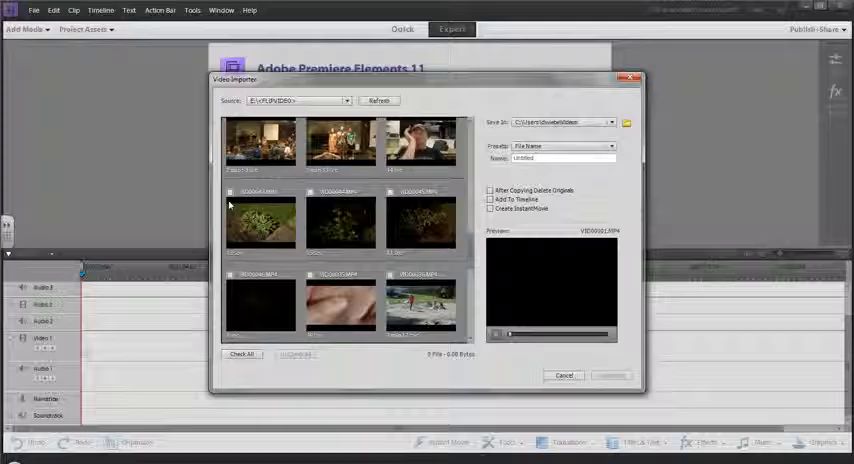
pyautogui.click(230, 192)
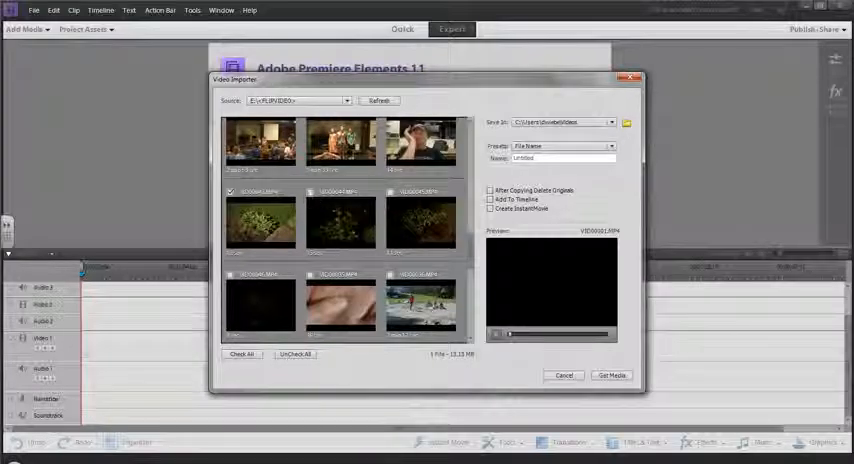
pyautogui.click(390, 191)
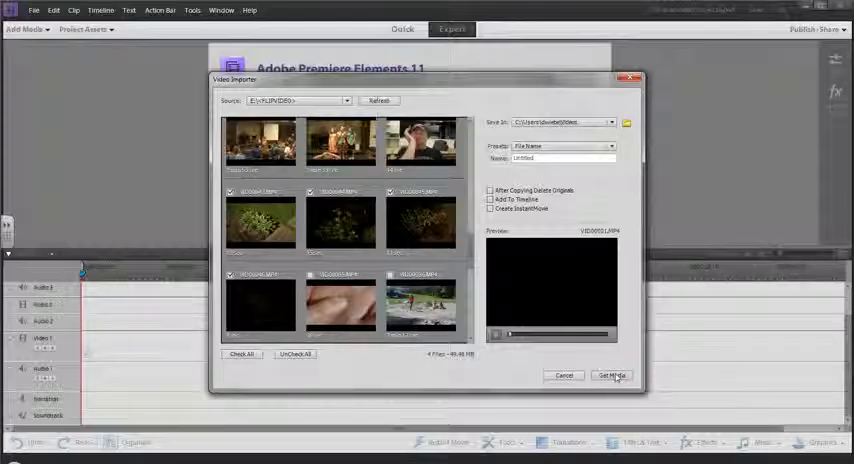
pyautogui.click(563, 375)
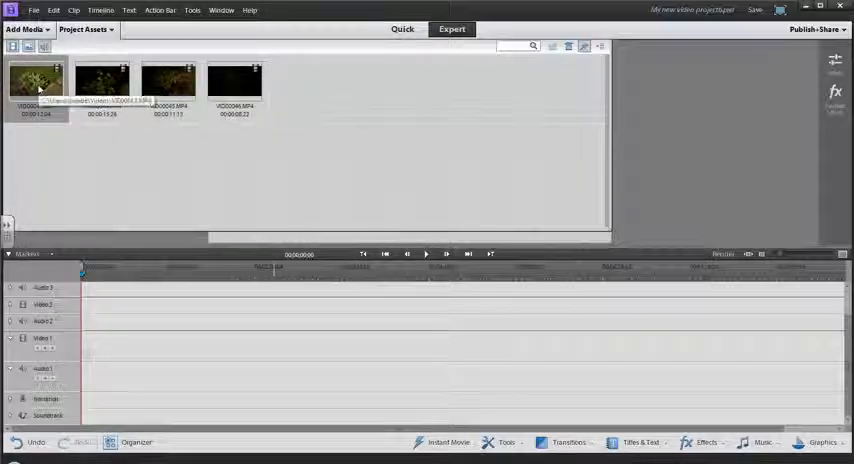
# Select the imported clips and move the timeline playhead into them.
pyautogui.click(234, 83)
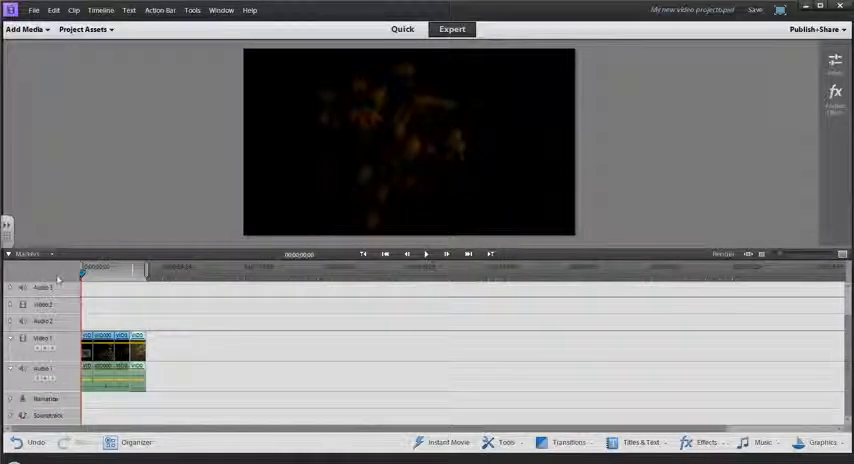
pyautogui.click(107, 270)
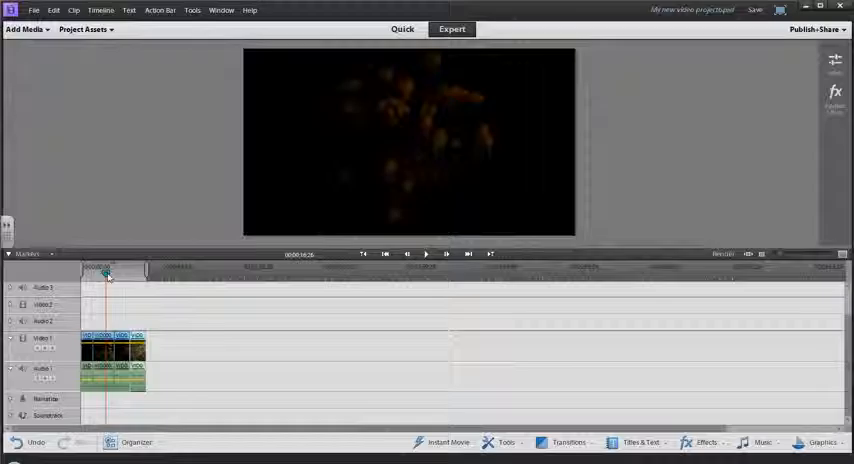
# Scrub the playhead from the clip start to the sequence end, then start playback.
pyautogui.moveTo(106, 275); pyautogui.dragTo(115, 275)
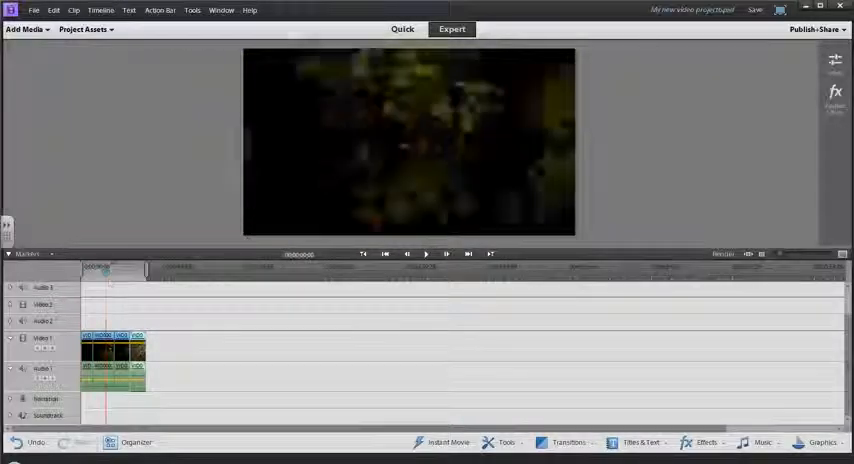
pyautogui.moveTo(103, 270); pyautogui.dragTo(145, 270)
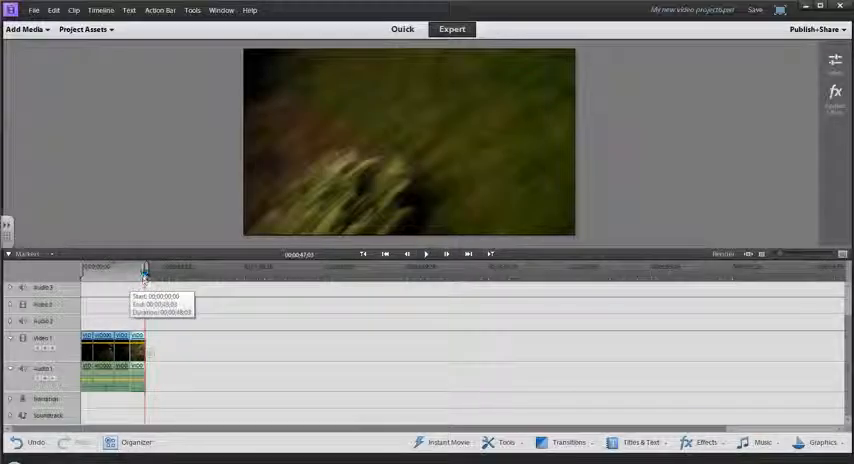
pyautogui.click(425, 253)
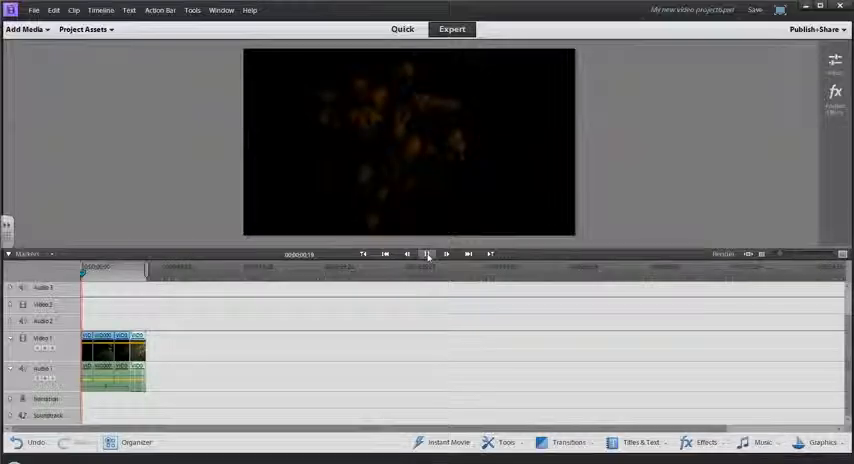
# Pause, step forward two frames, hop between clip edit points, and return to the start.
pyautogui.click(426, 253)
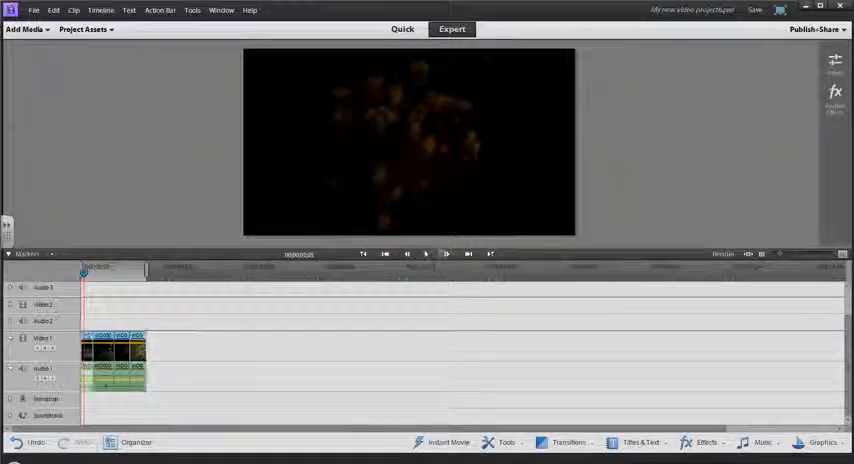
pyautogui.click(446, 253)
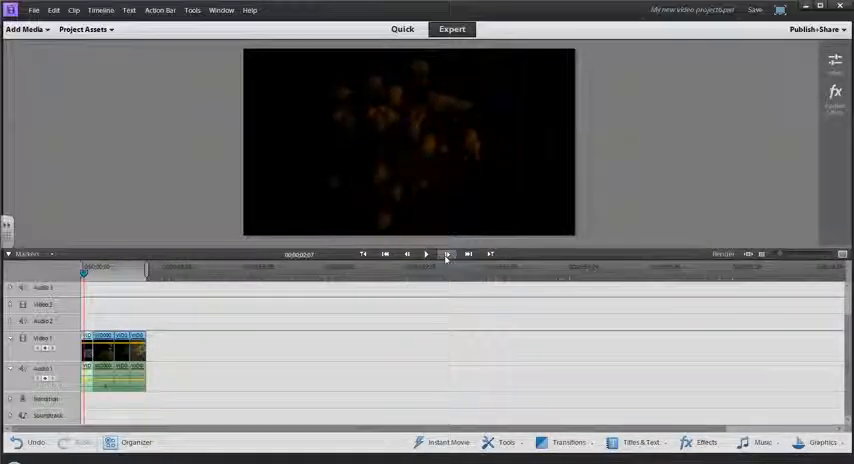
pyautogui.click(446, 254)
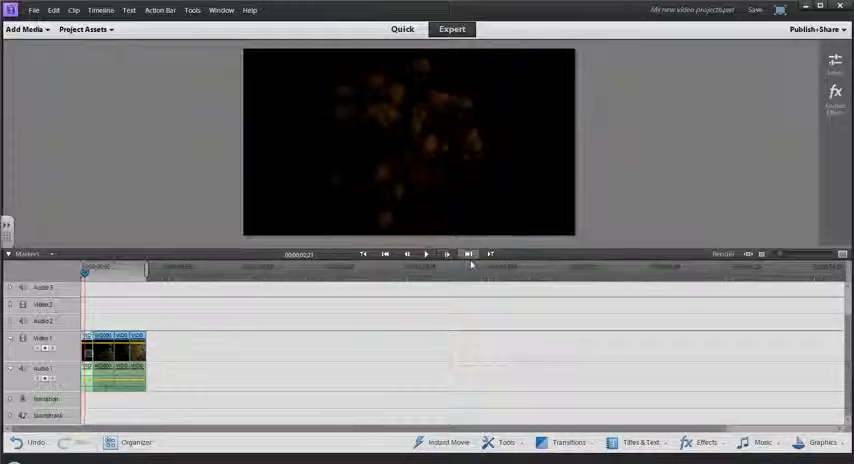
pyautogui.click(426, 253)
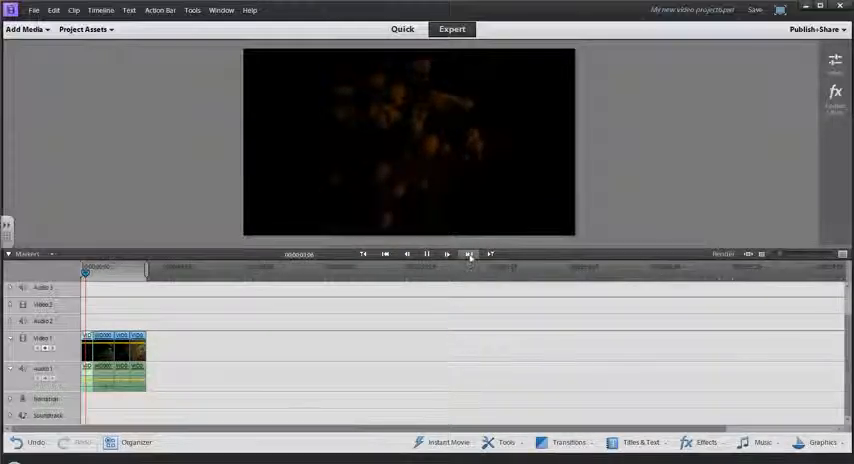
pyautogui.click(426, 253)
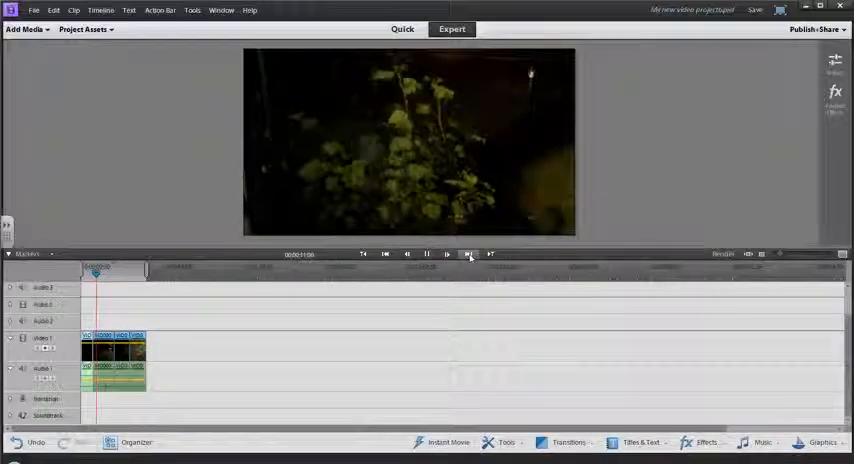
pyautogui.click(468, 253)
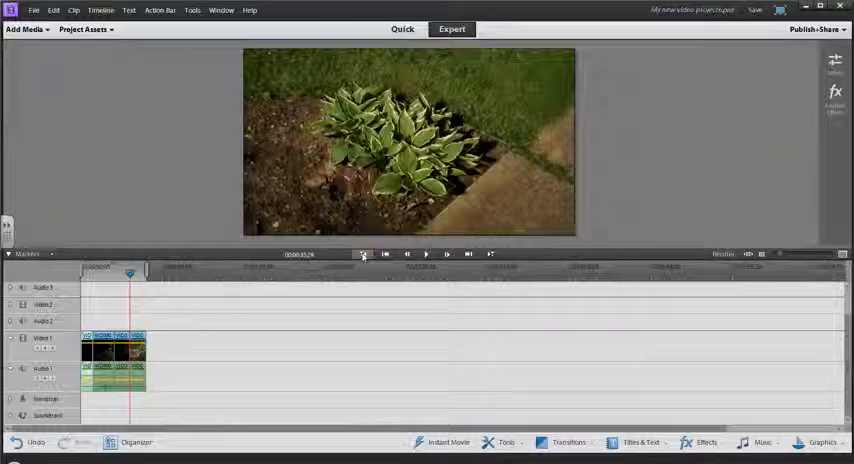
pyautogui.click(363, 253)
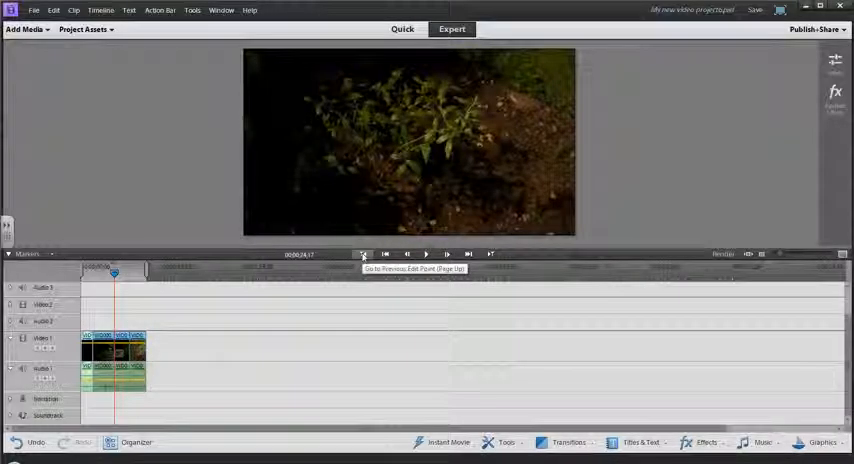
pyautogui.click(364, 253)
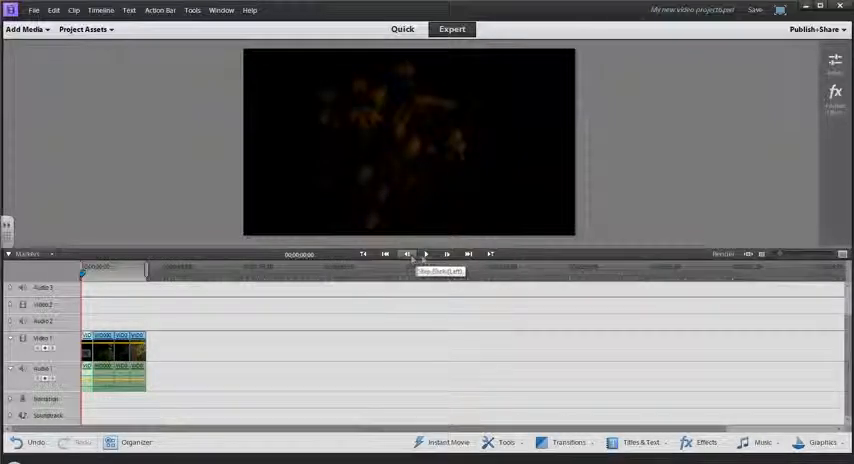
# Zoom the timeline so the four clips spread across the track area.
pyautogui.click(426, 253)
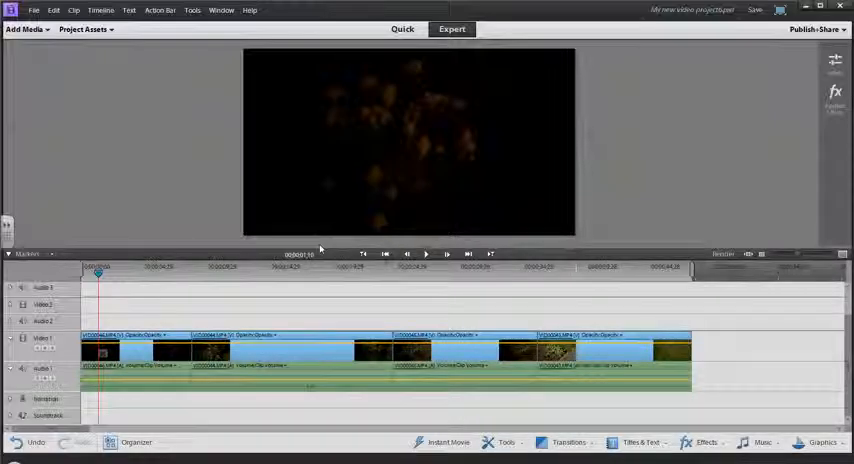
pyautogui.moveTo(438, 107)
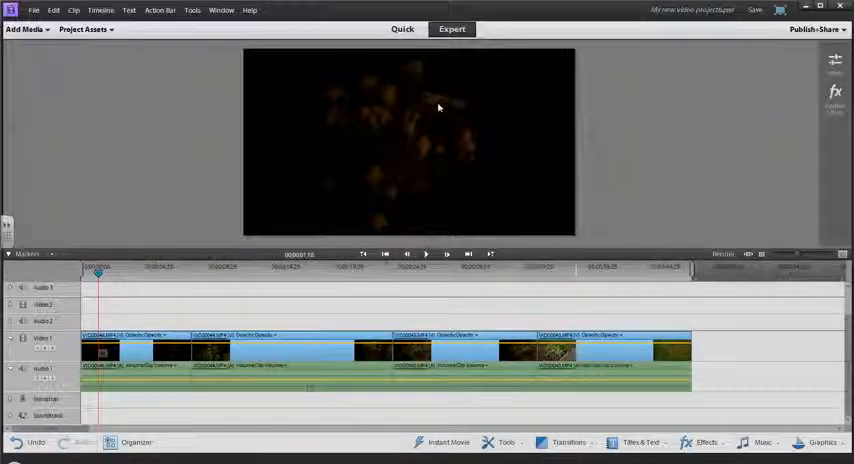